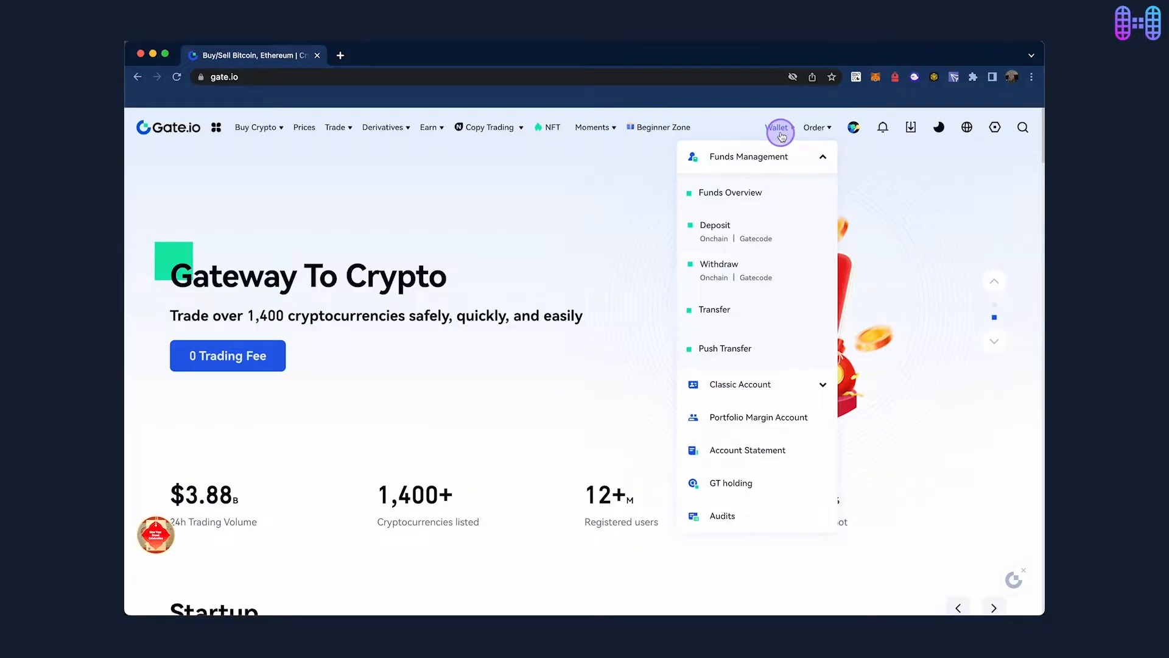
pyautogui.moveTo(738, 191)
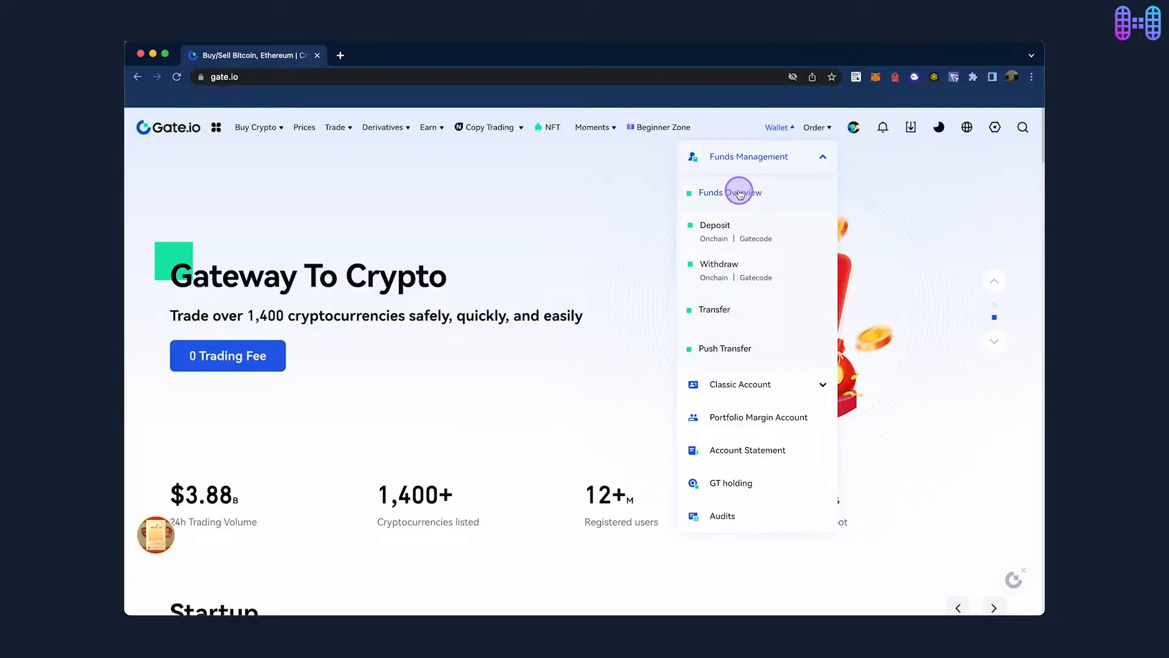
# Go to Funds Overview (12.090 USD total) and start a withdrawal
pyautogui.click(728, 192)
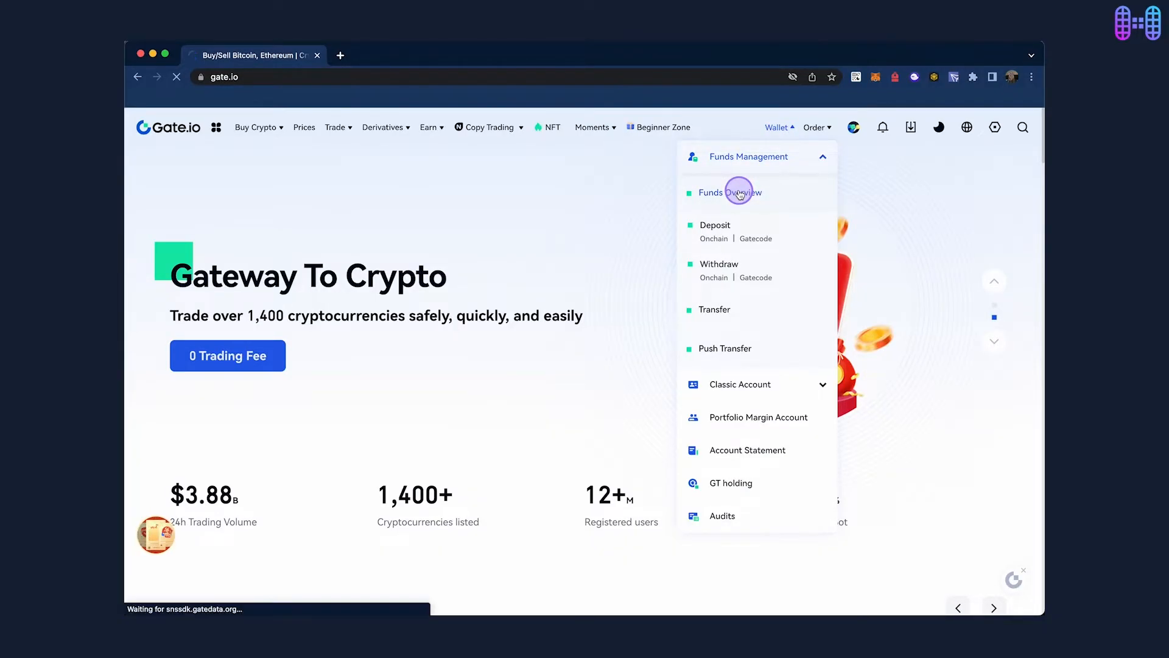
pyautogui.click(729, 193)
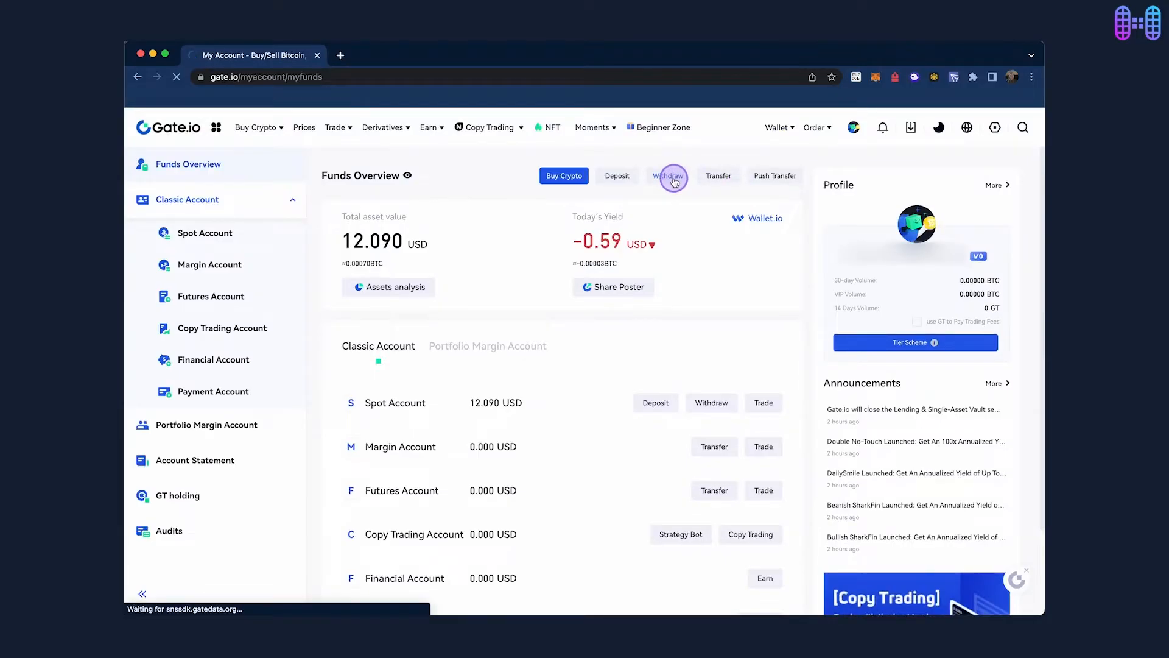
# Choose SOL as the withdrawal coin, giving the SOL-Solana network
pyautogui.click(669, 175)
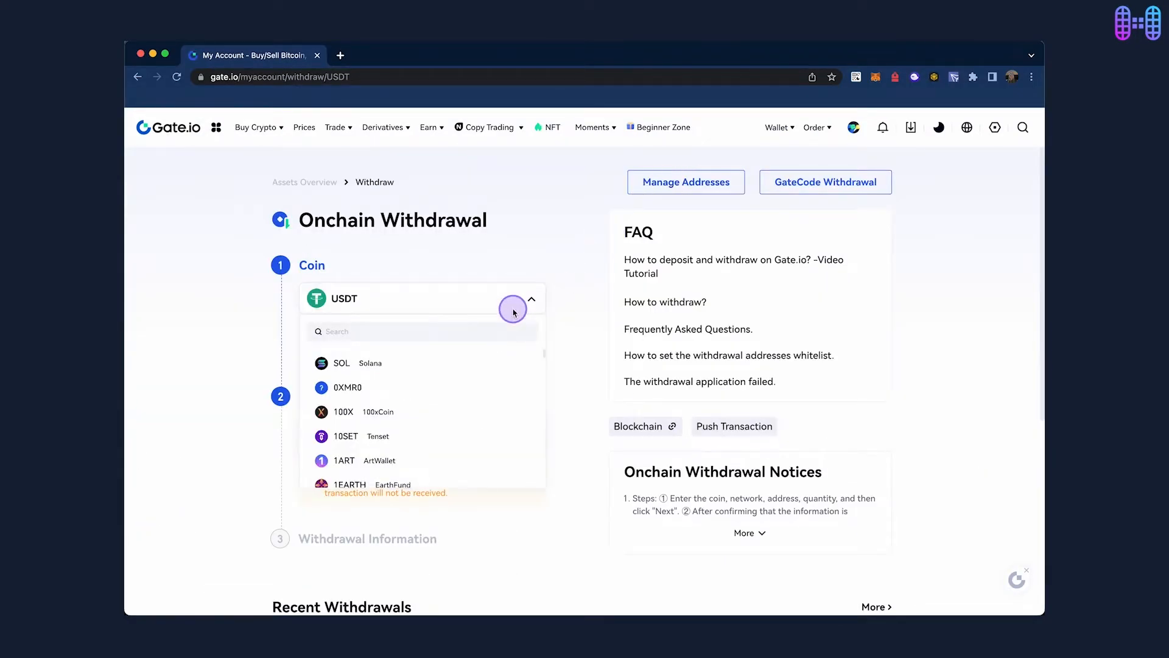
pyautogui.click(341, 363)
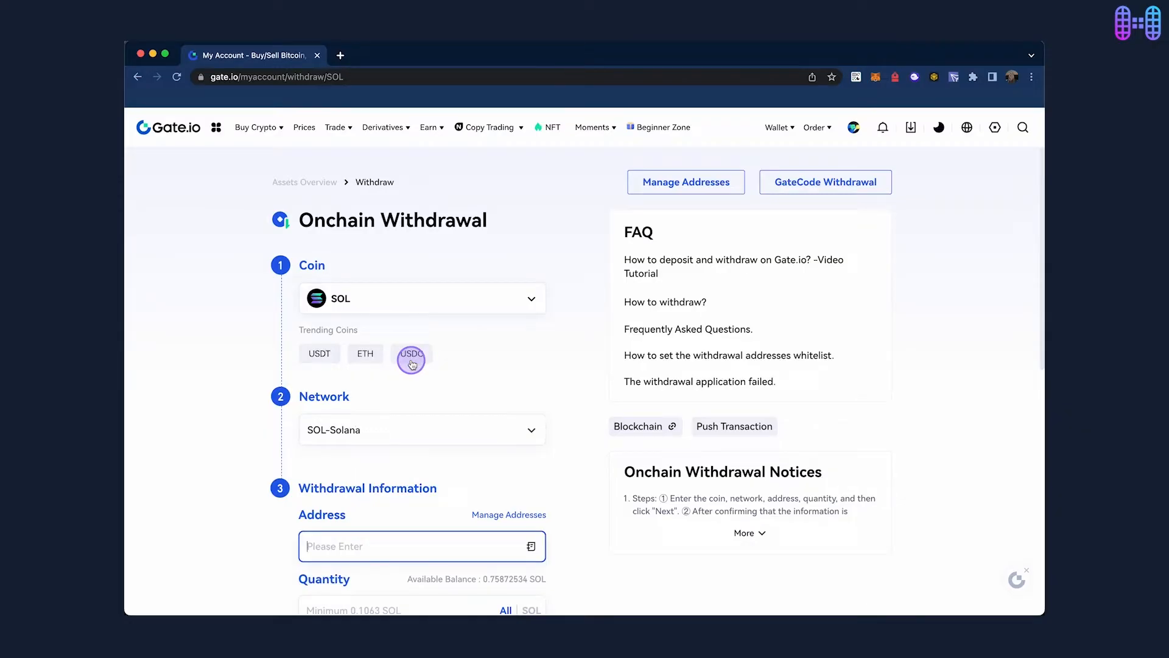
pyautogui.click(411, 353)
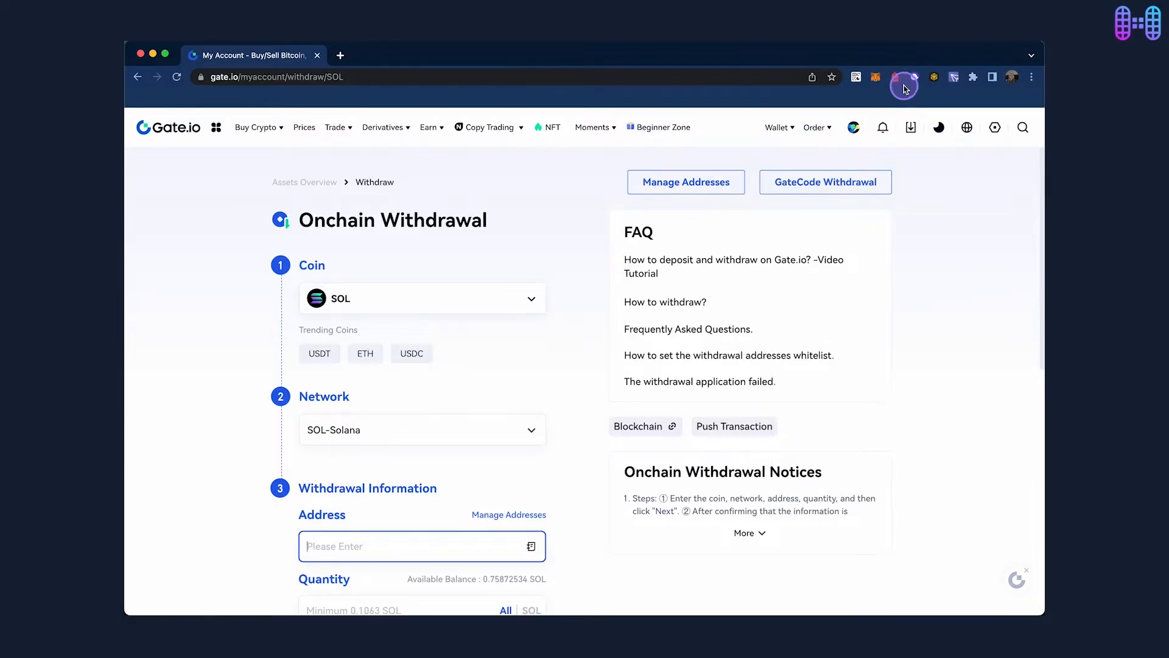
# Copy Wallet 1's receiving address from the Phantom extension
pyautogui.click(902, 76)
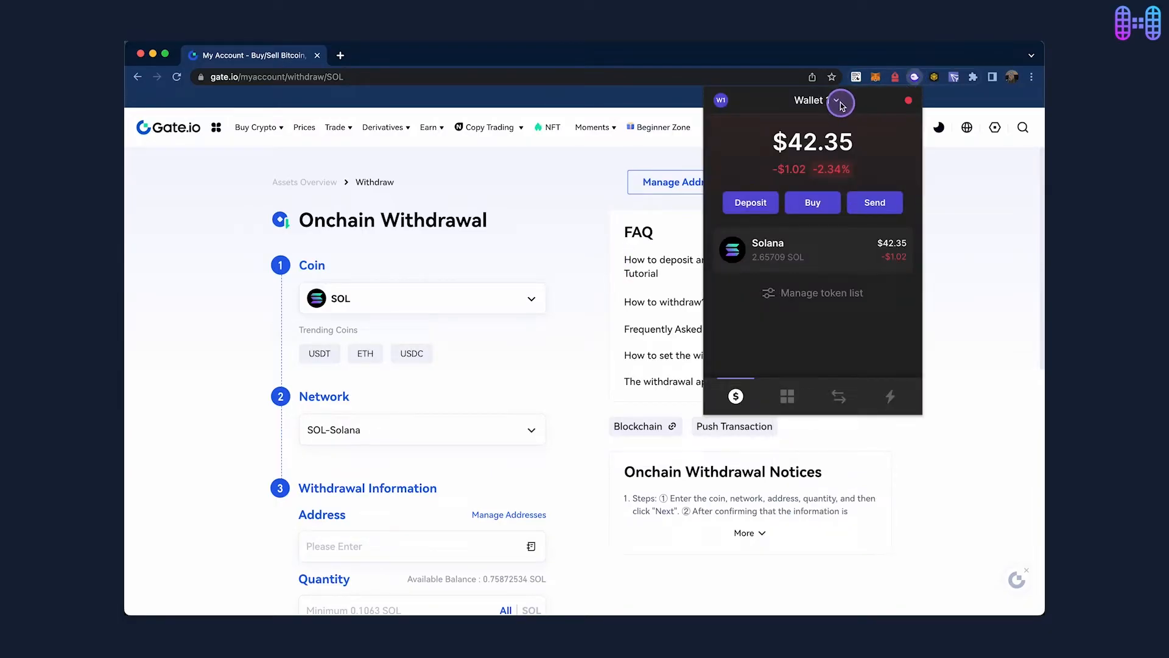
pyautogui.click(840, 102)
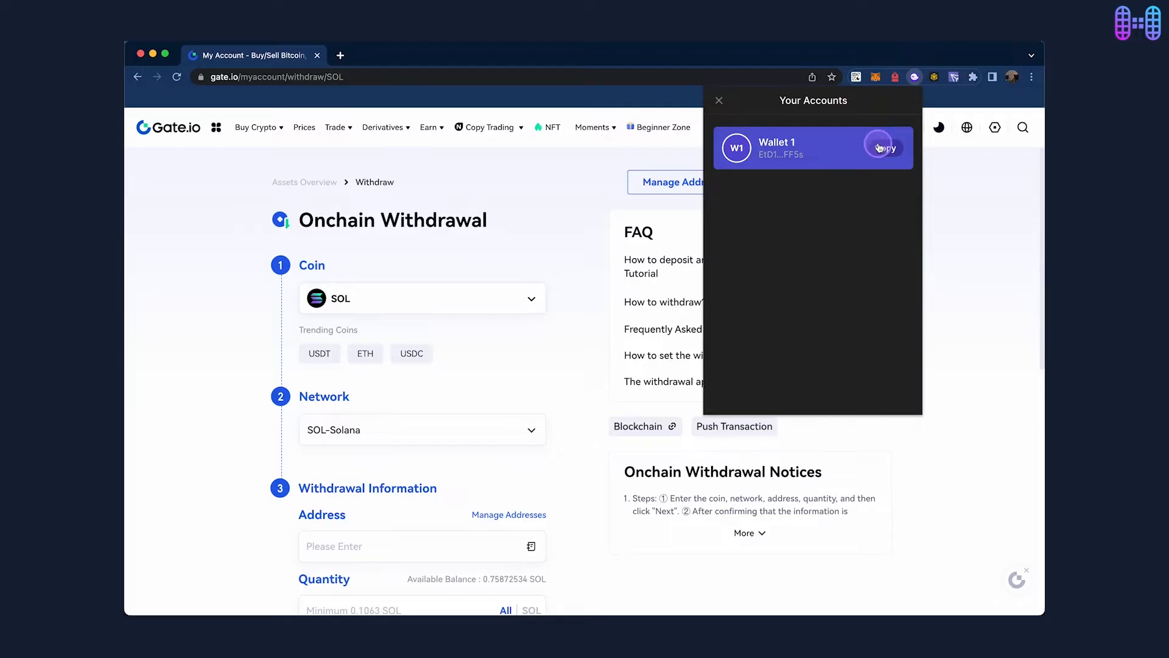
pyautogui.click(884, 148)
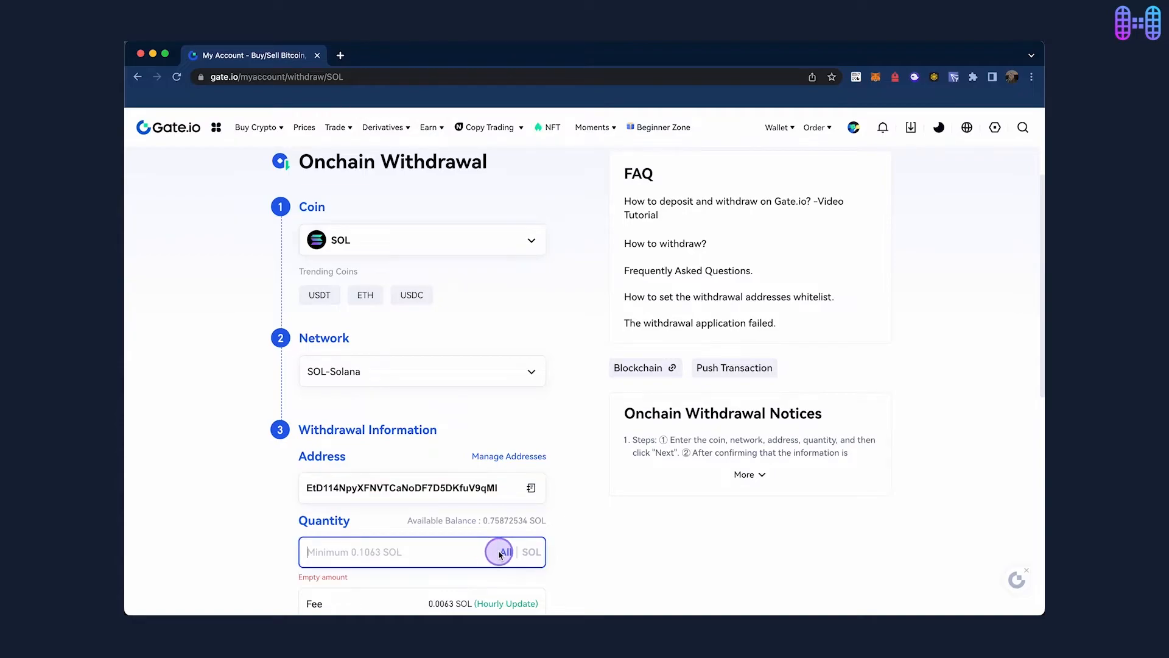
# Withdraw the full 0.7587 SOL balance to that address and proceed to confirmation
pyautogui.click(506, 552)
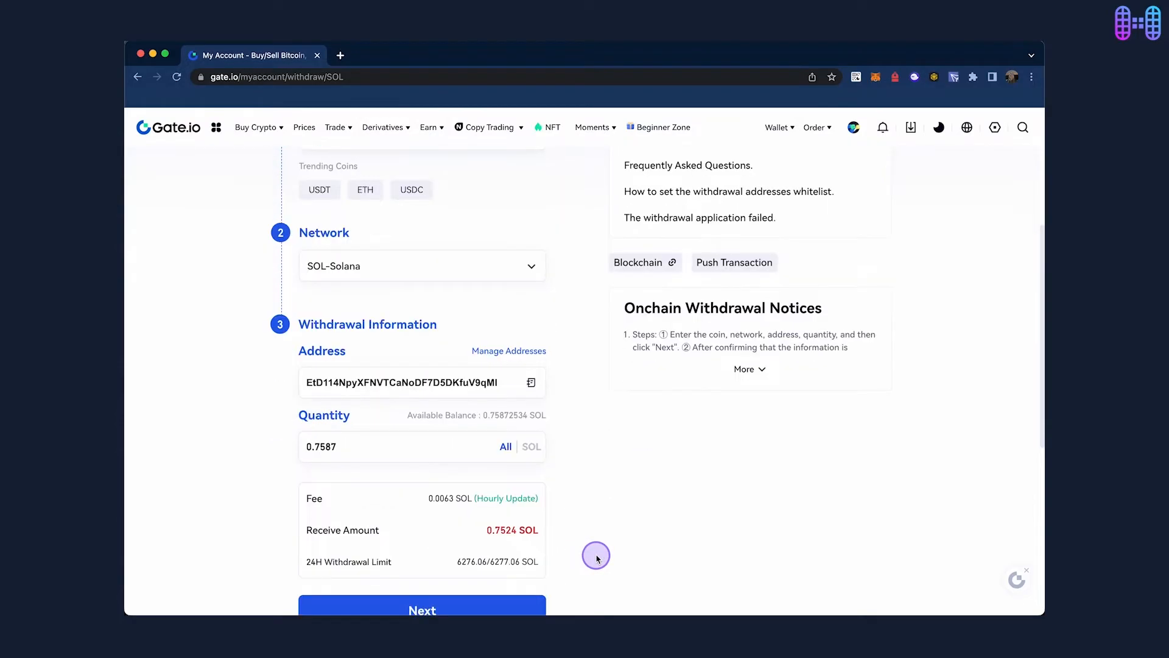
pyautogui.click(421, 610)
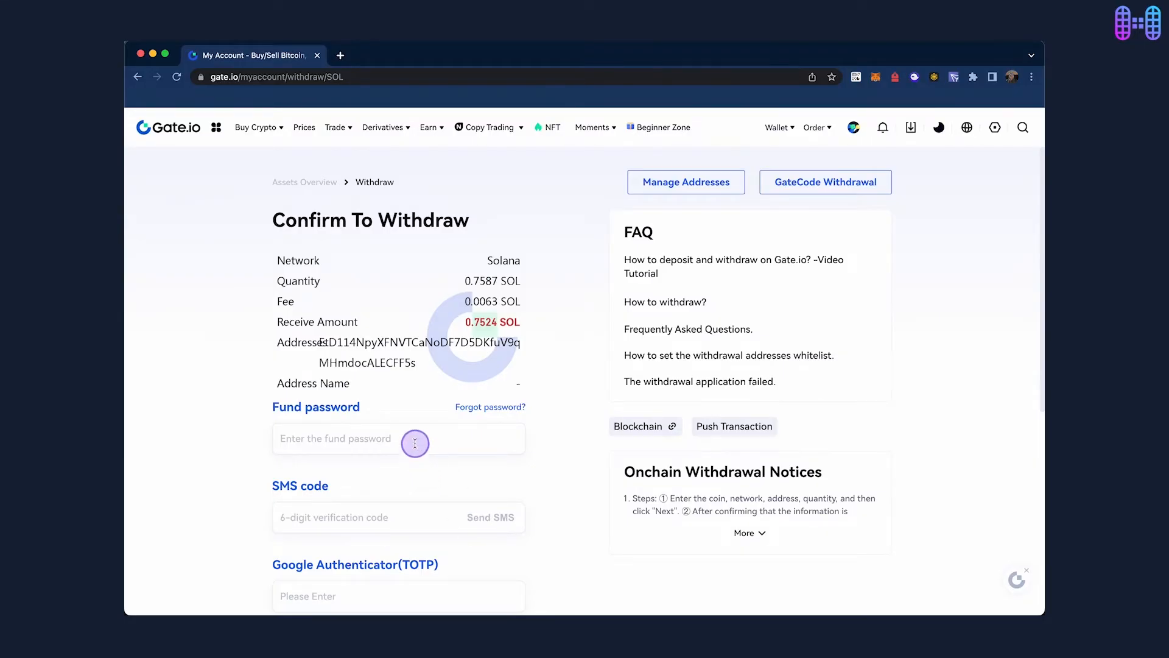
pyautogui.write('••••••')
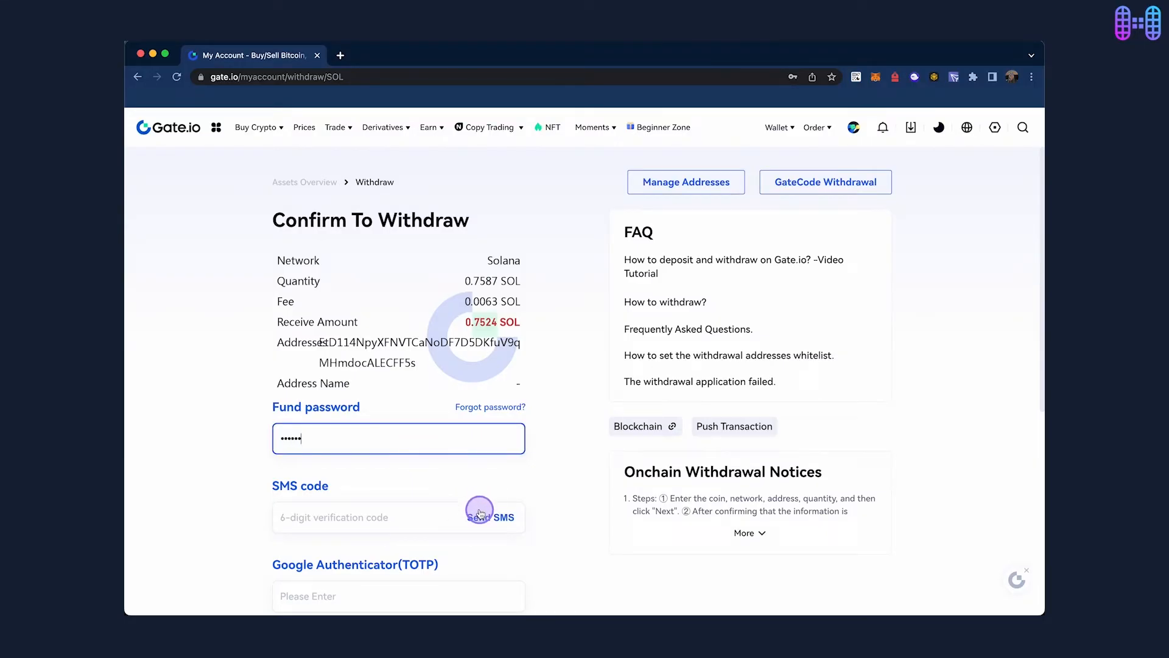
pyautogui.click(491, 516)
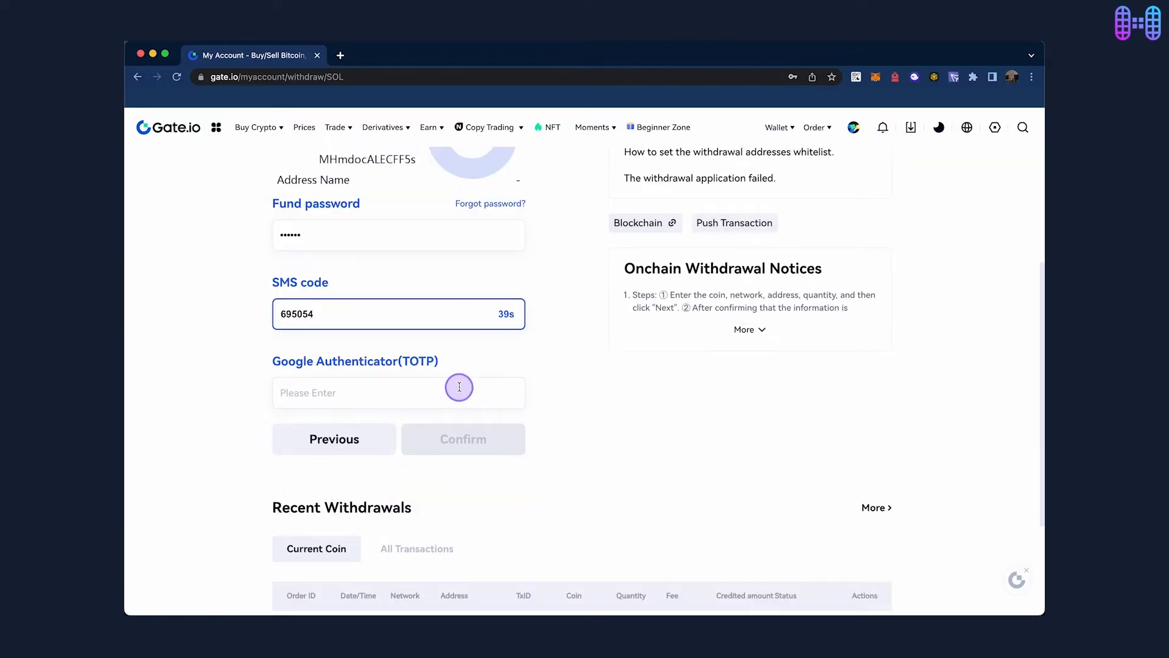
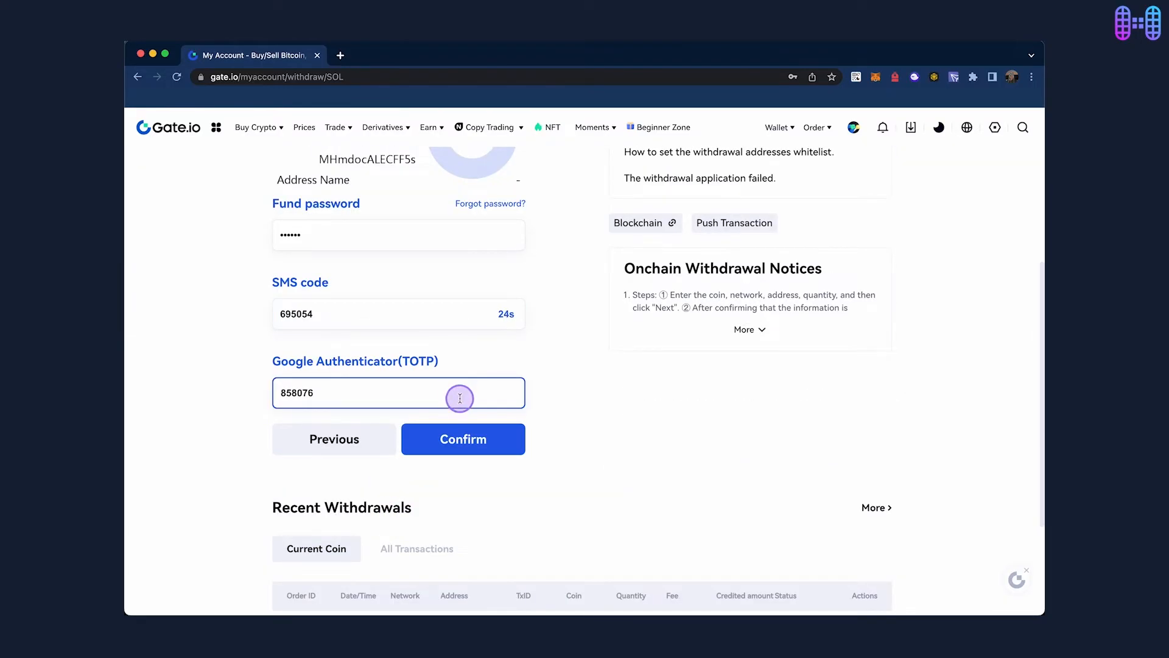
pyautogui.click(463, 438)
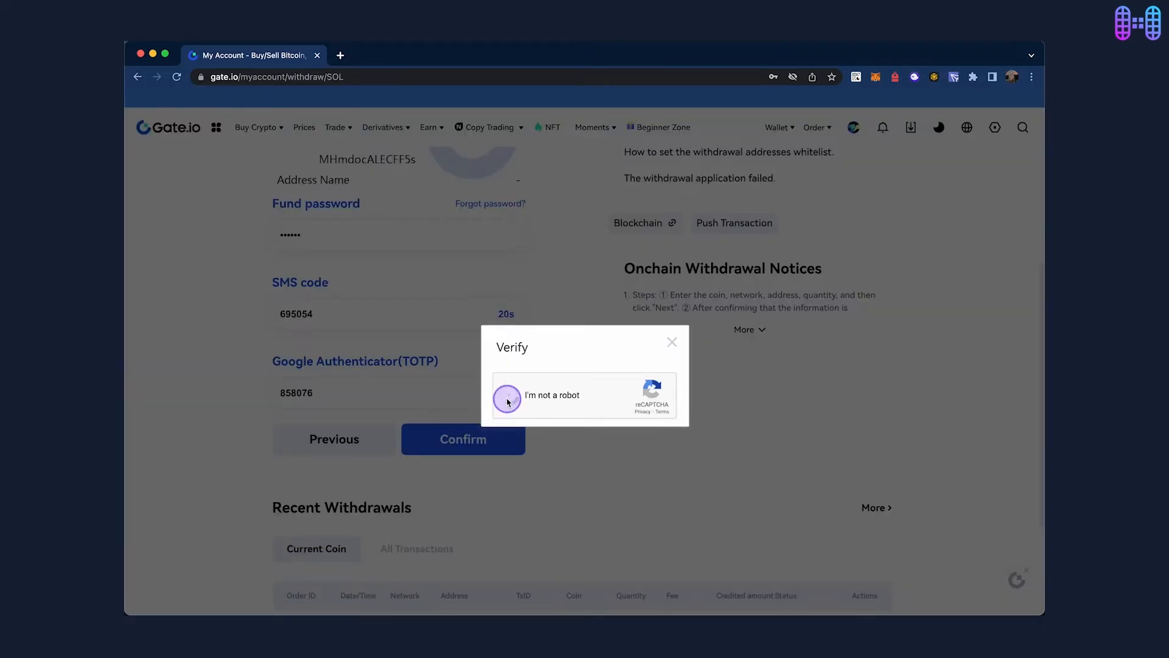
pyautogui.click(506, 395)
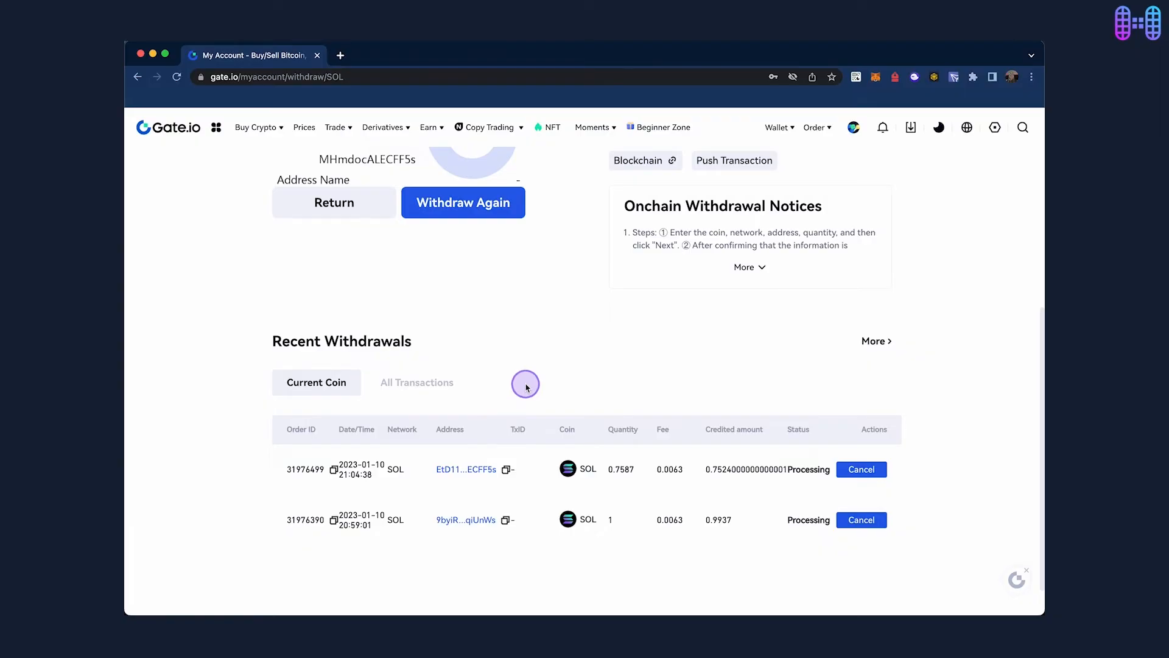
pyautogui.moveTo(899, 89)
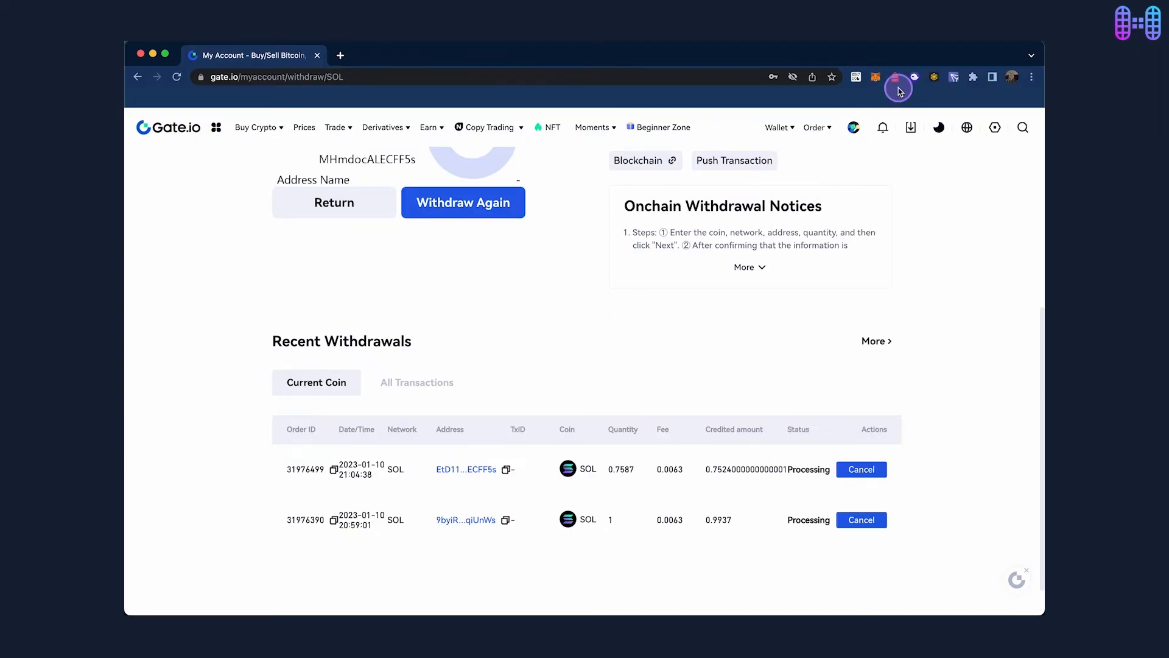
# Check Phantom Wallet 1's balance: 3.40949 SOL ($54.31)
pyautogui.click(911, 77)
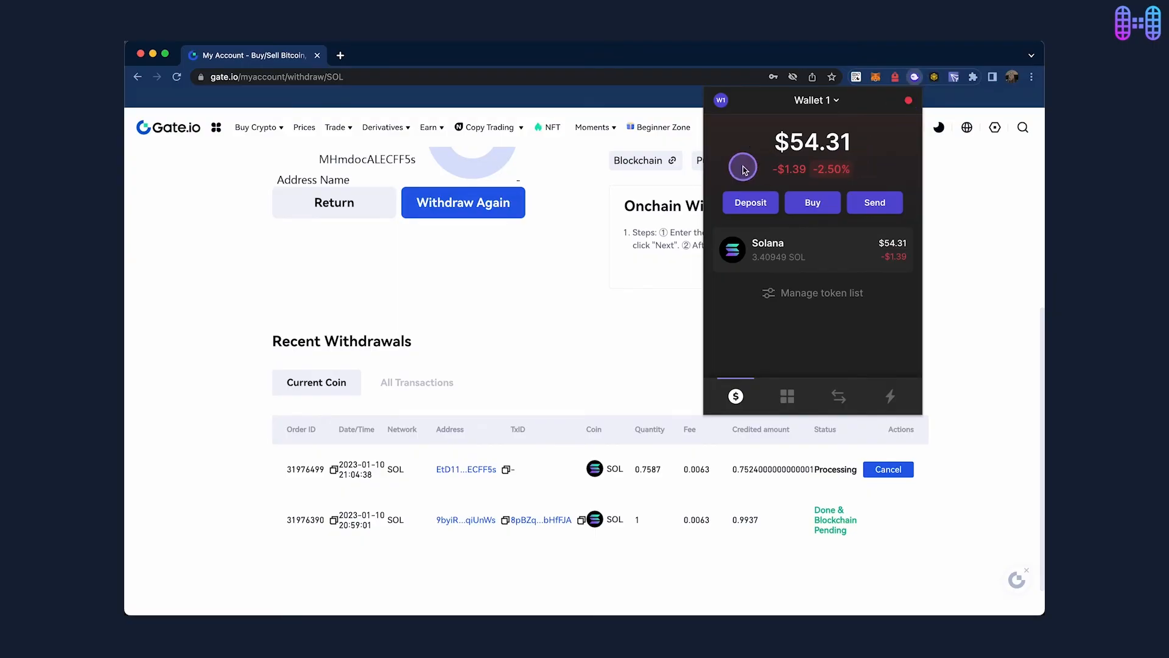
pyautogui.moveTo(843, 166)
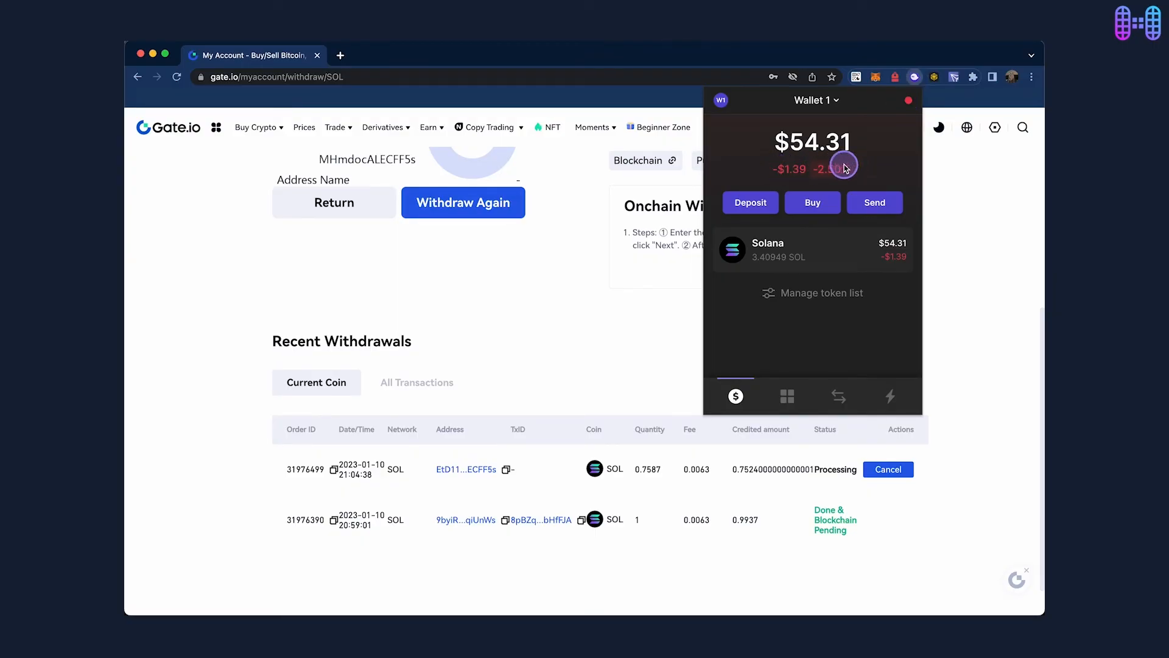